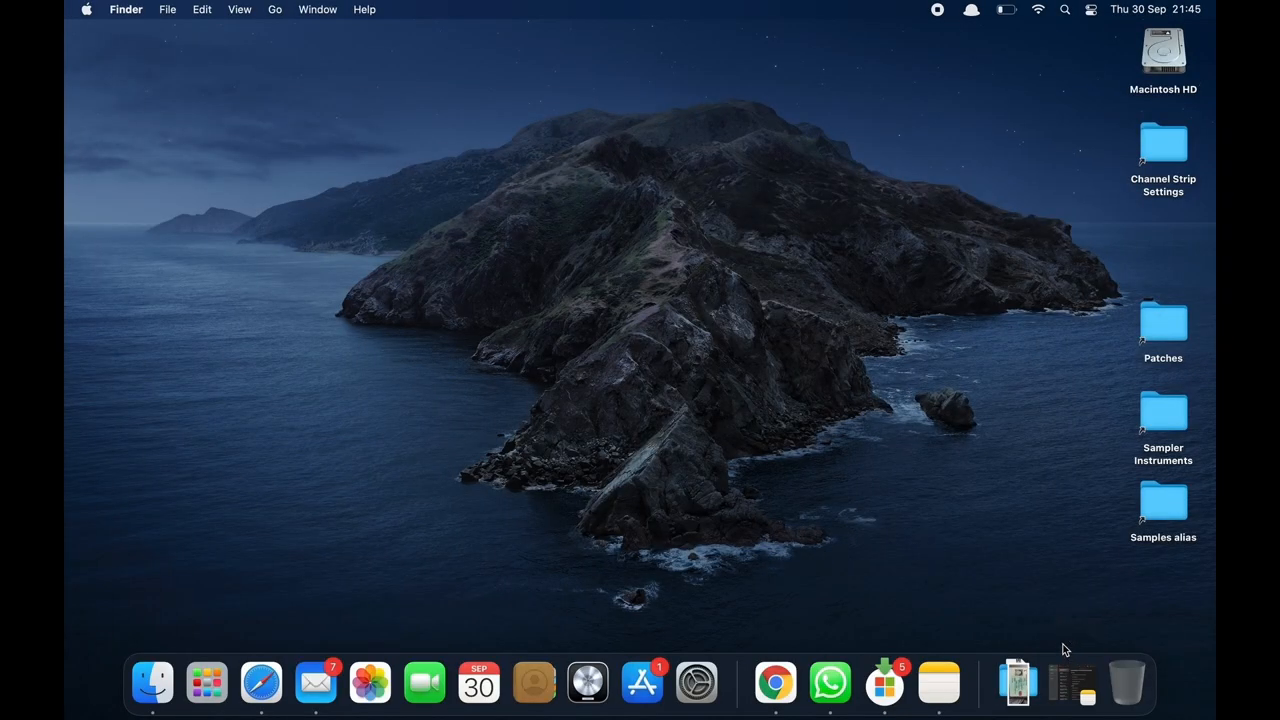
mouse_move(1021, 577)
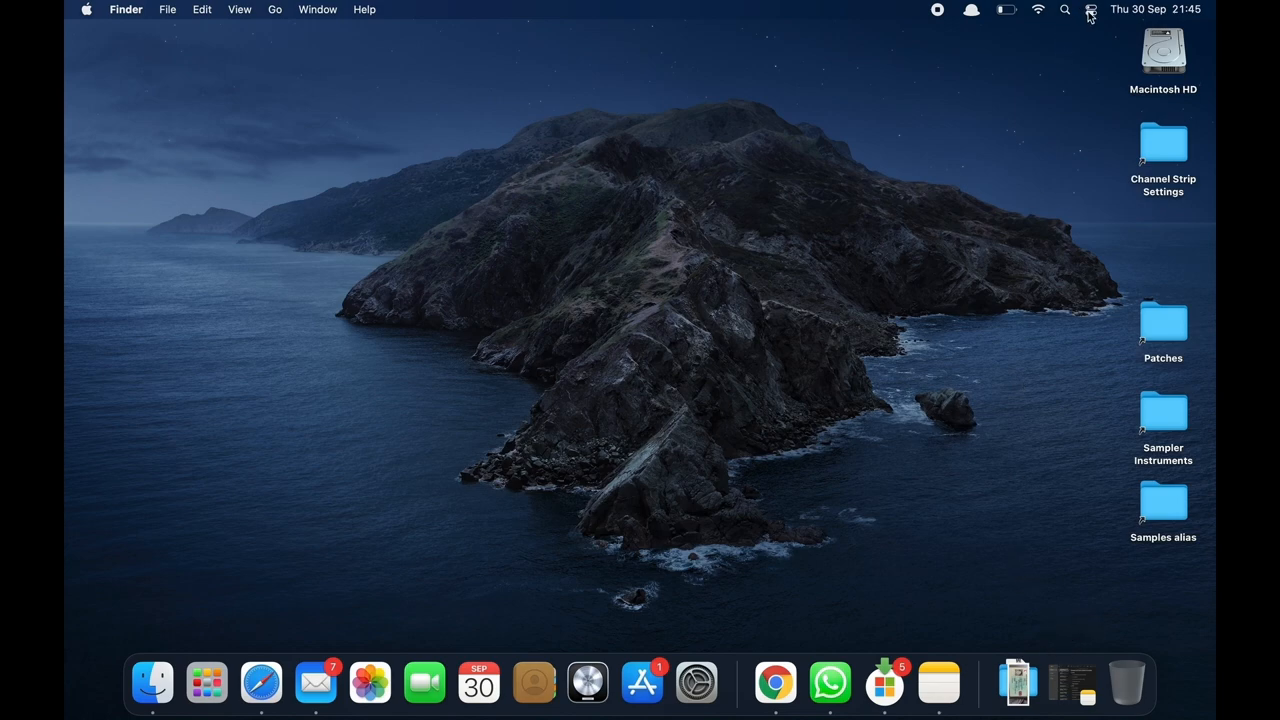
Step: Switch Wi-Fi off from Control Center's Wi-Fi options and turn on Do Not Disturb
click(1091, 12)
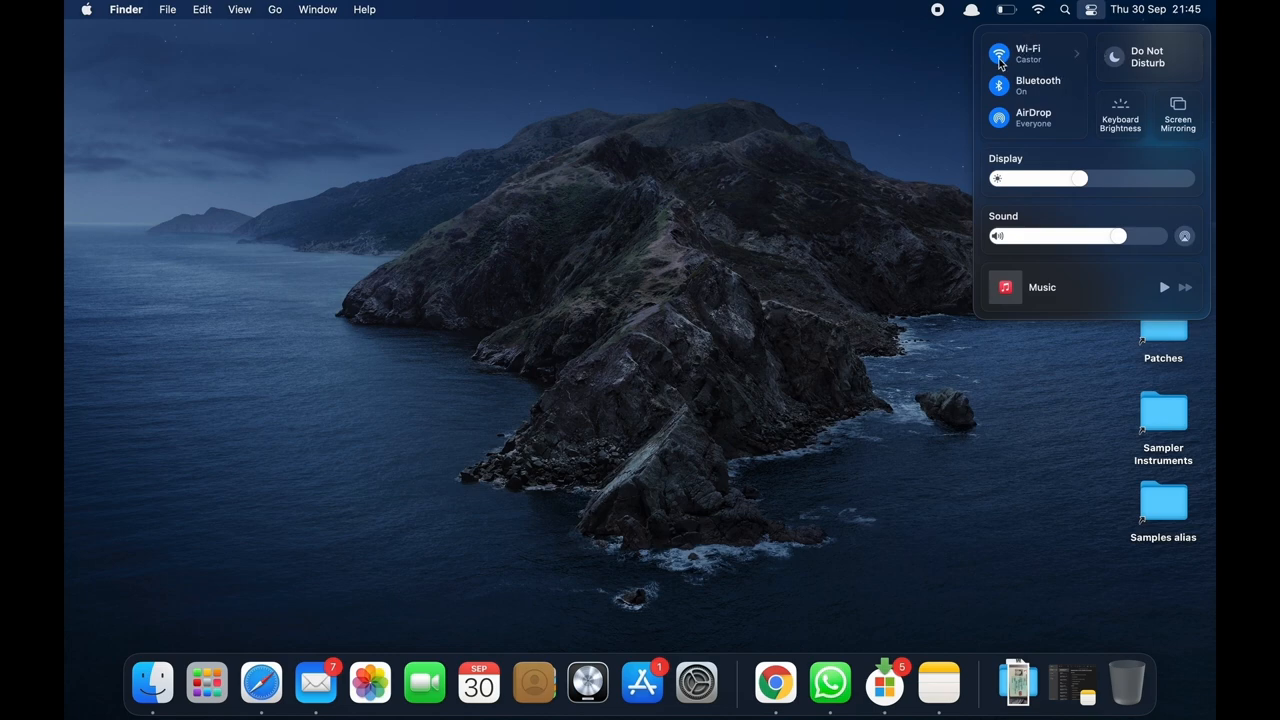
click(994, 53)
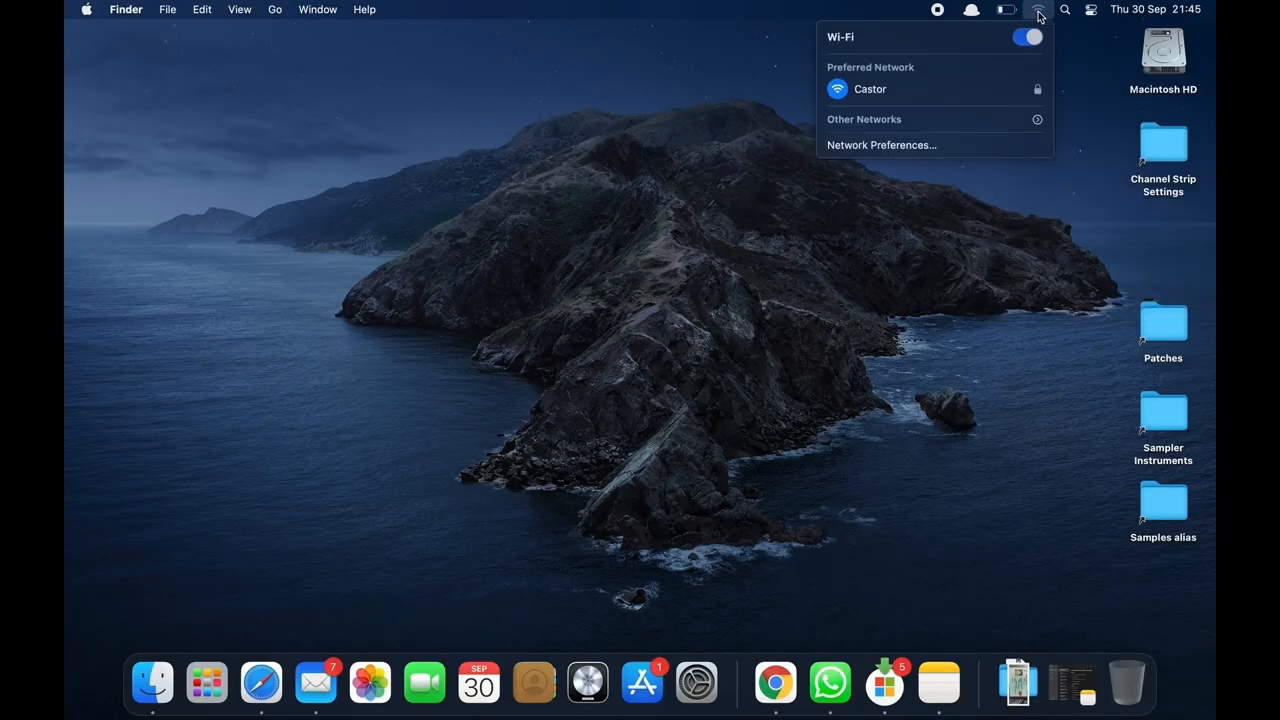
click(1027, 36)
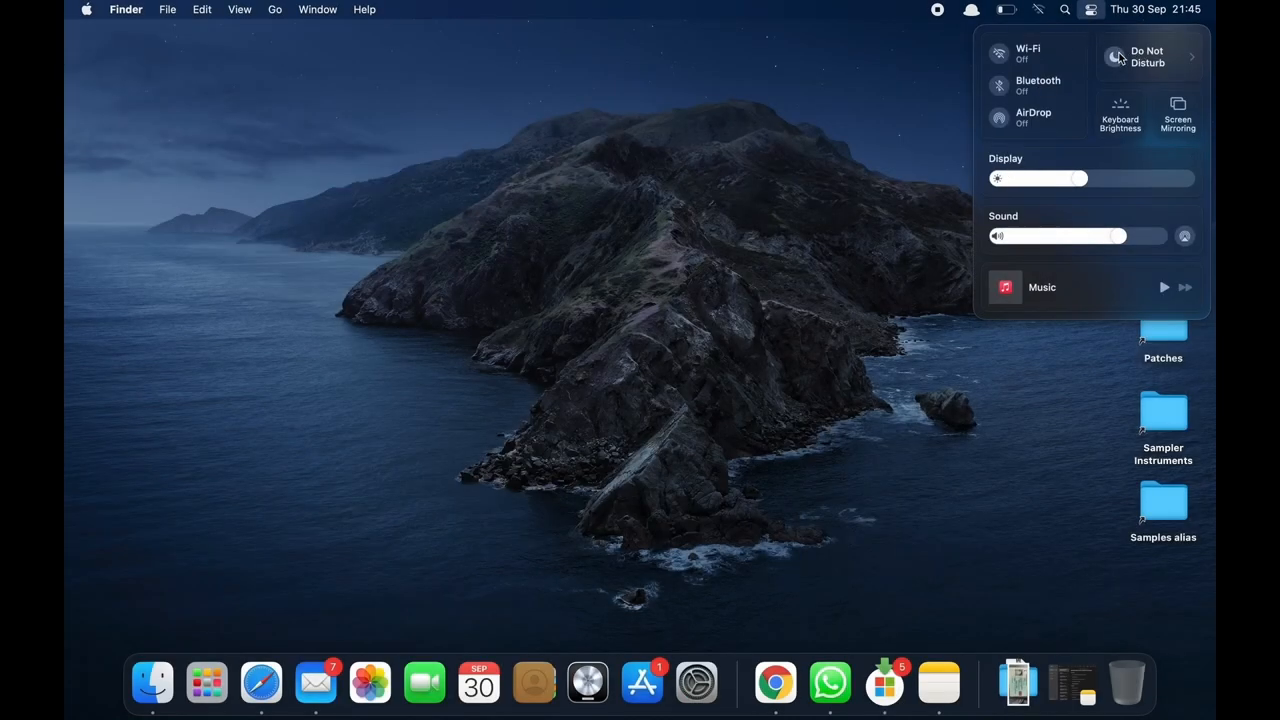
click(1114, 57)
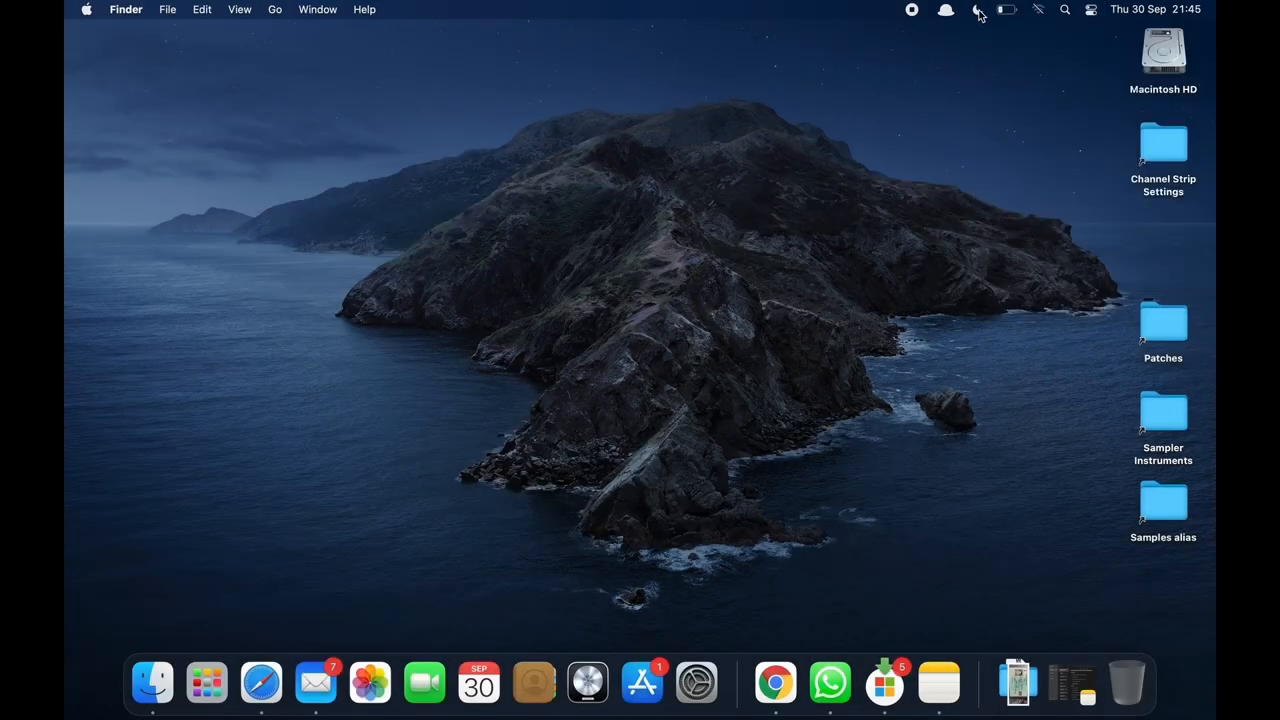
Step: Quit Mail and Safari from their Dock context menus
right_click(312, 687)
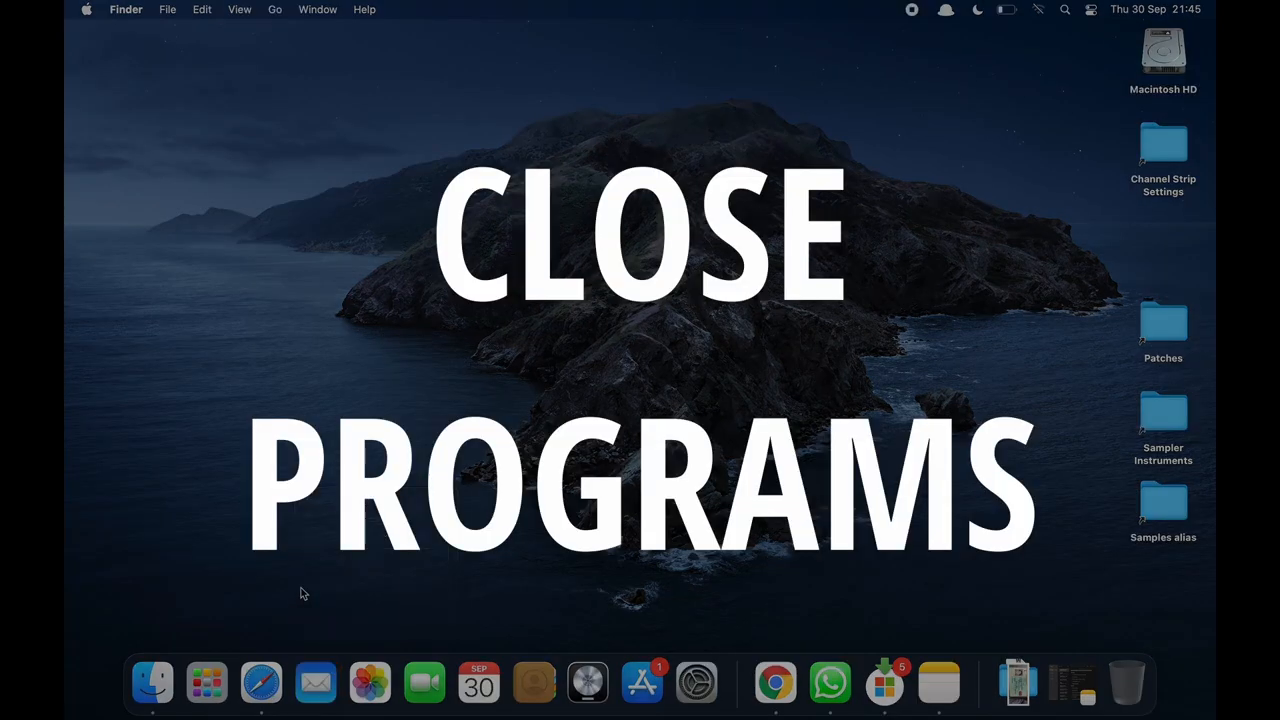
right_click(262, 682)
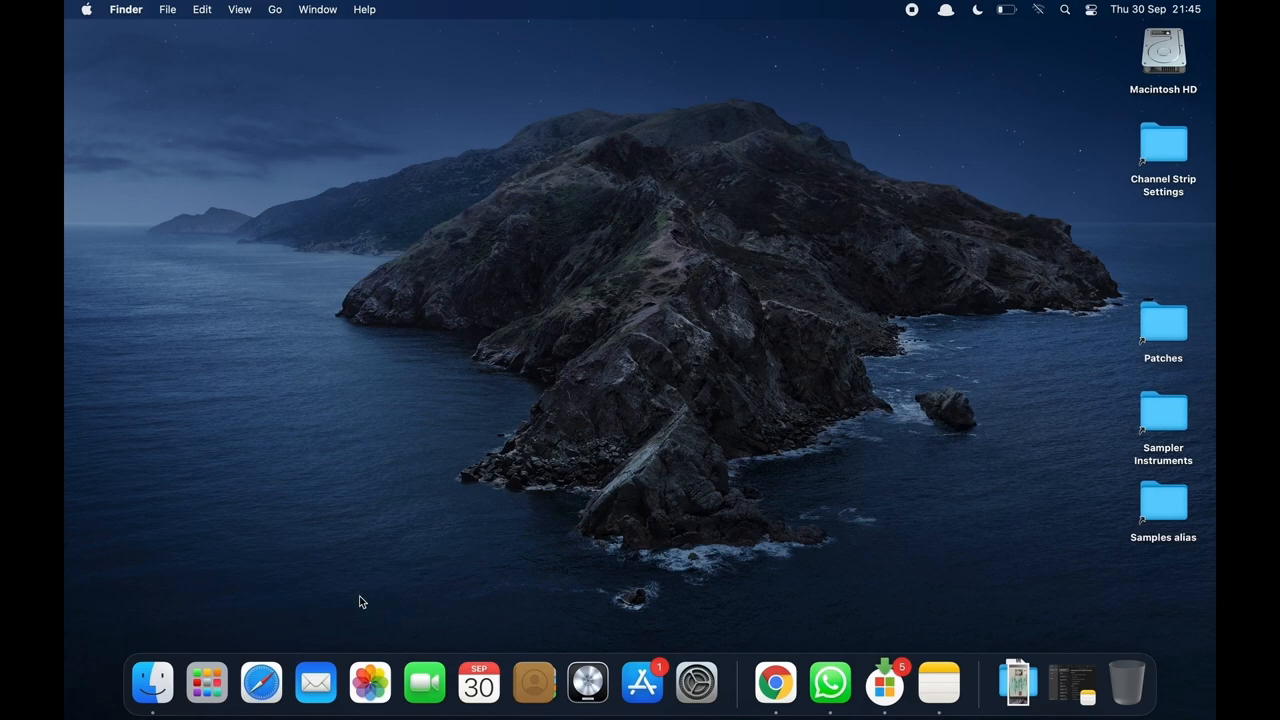
Step: Launch Activity Monitor on the Memory tab and bring Finder's Applications folder forward
click(206, 682)
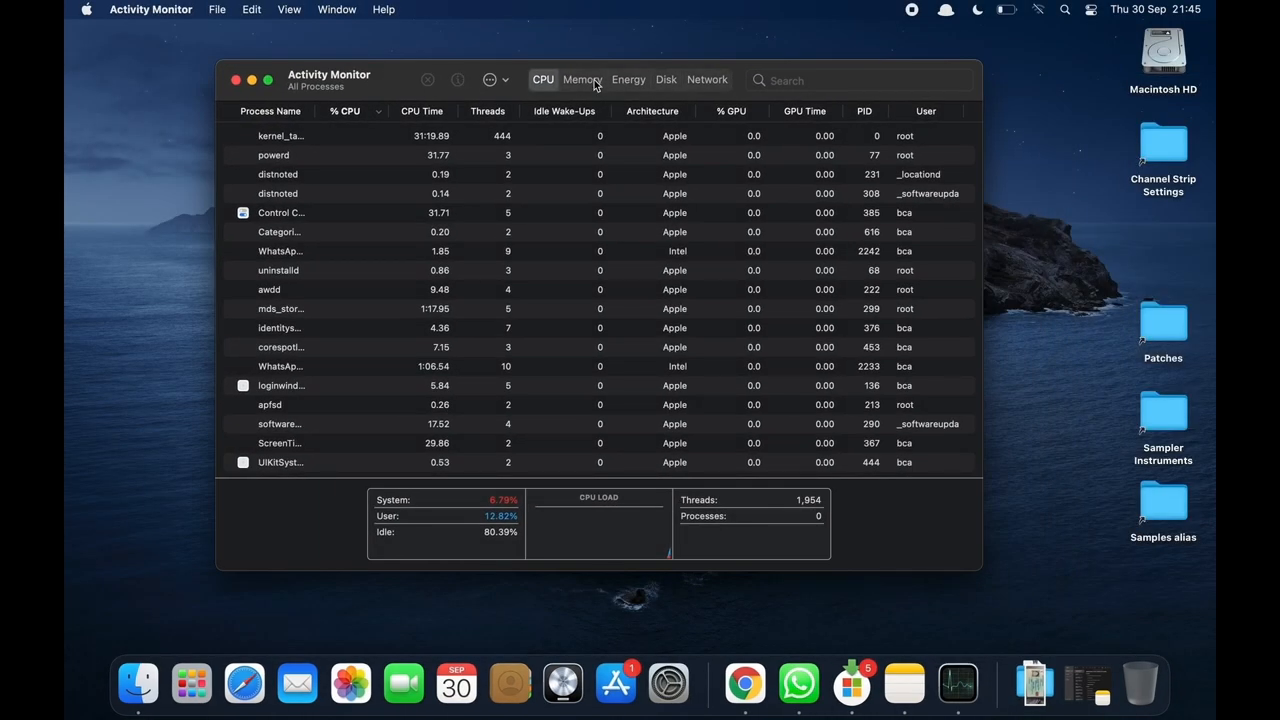
click(582, 80)
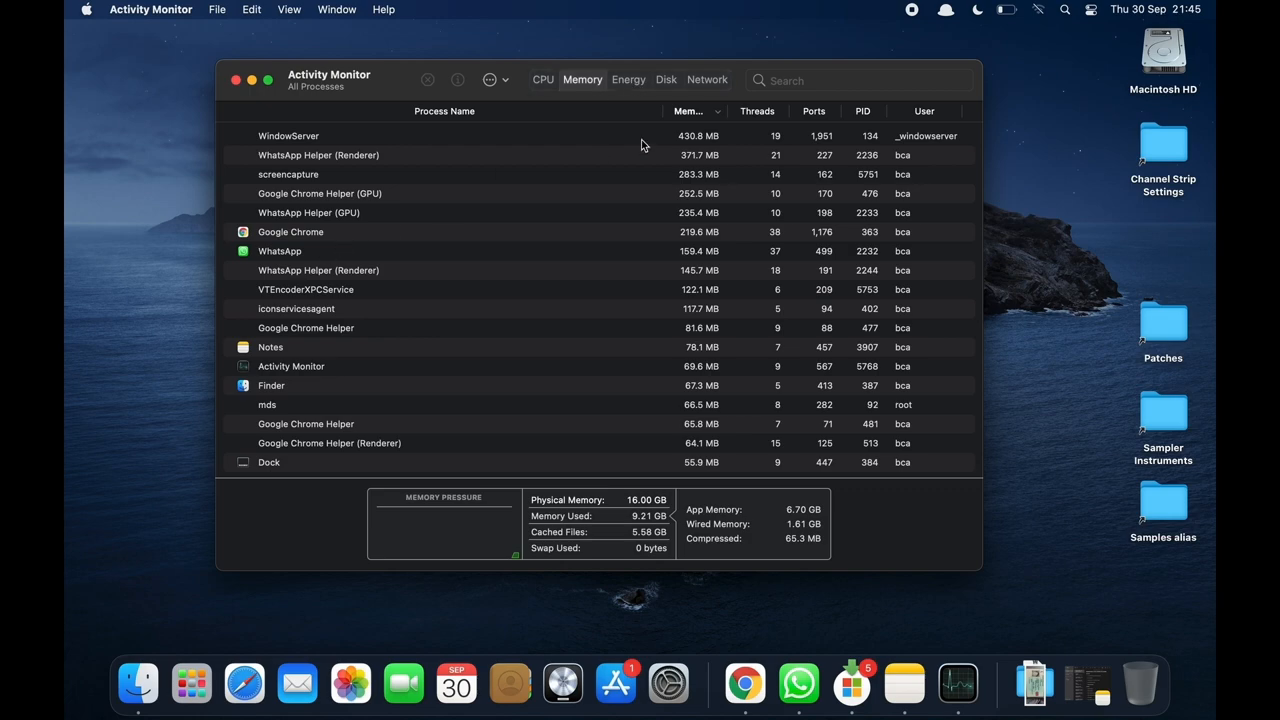
mouse_move(319, 137)
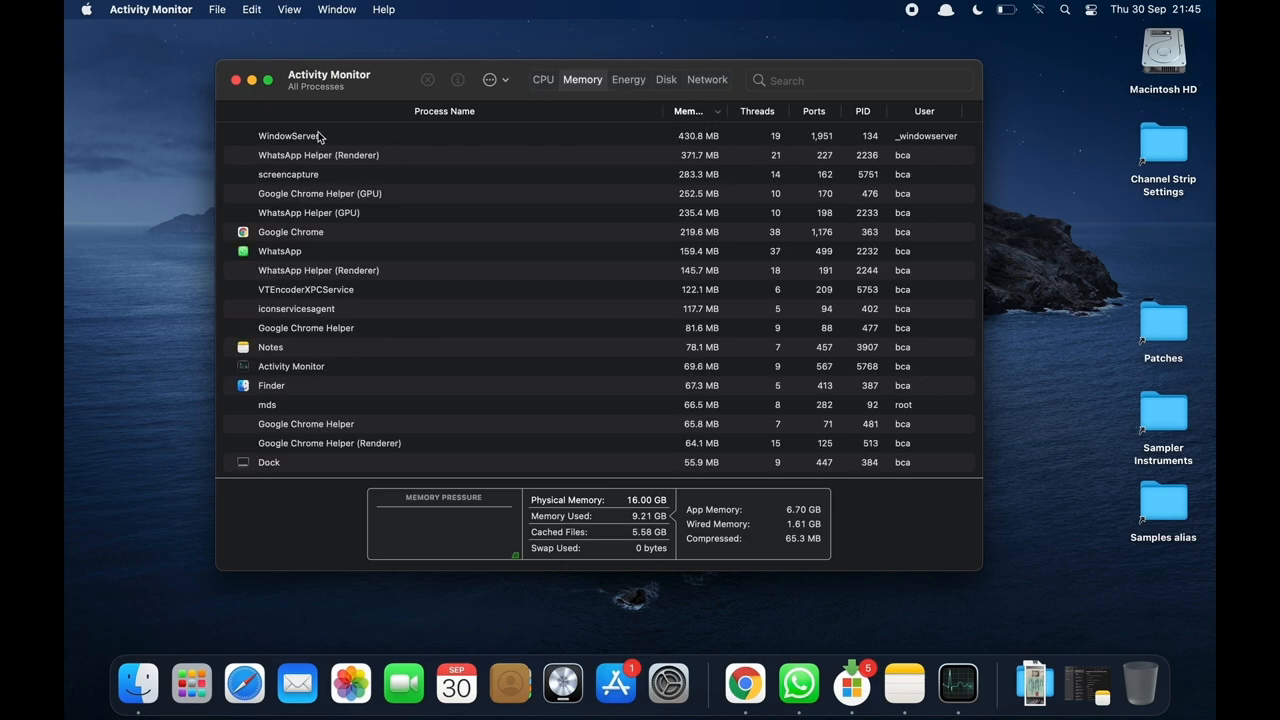
click(291, 231)
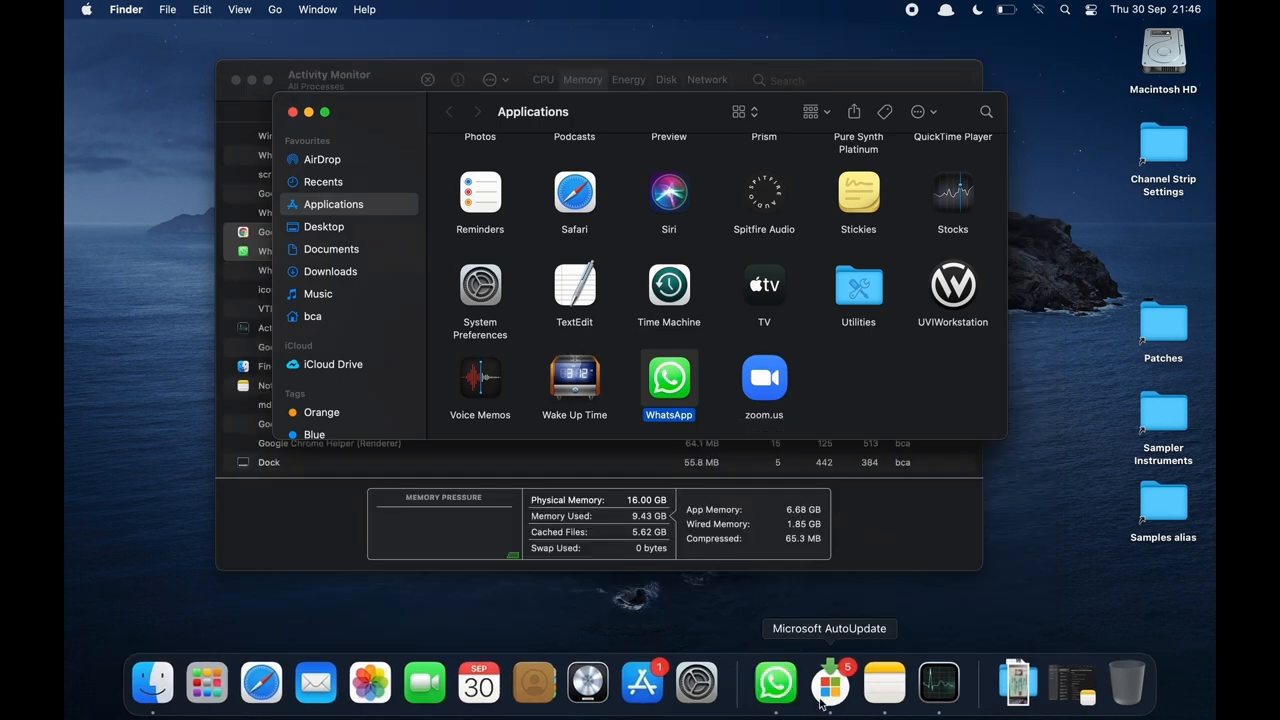
right_click(827, 683)
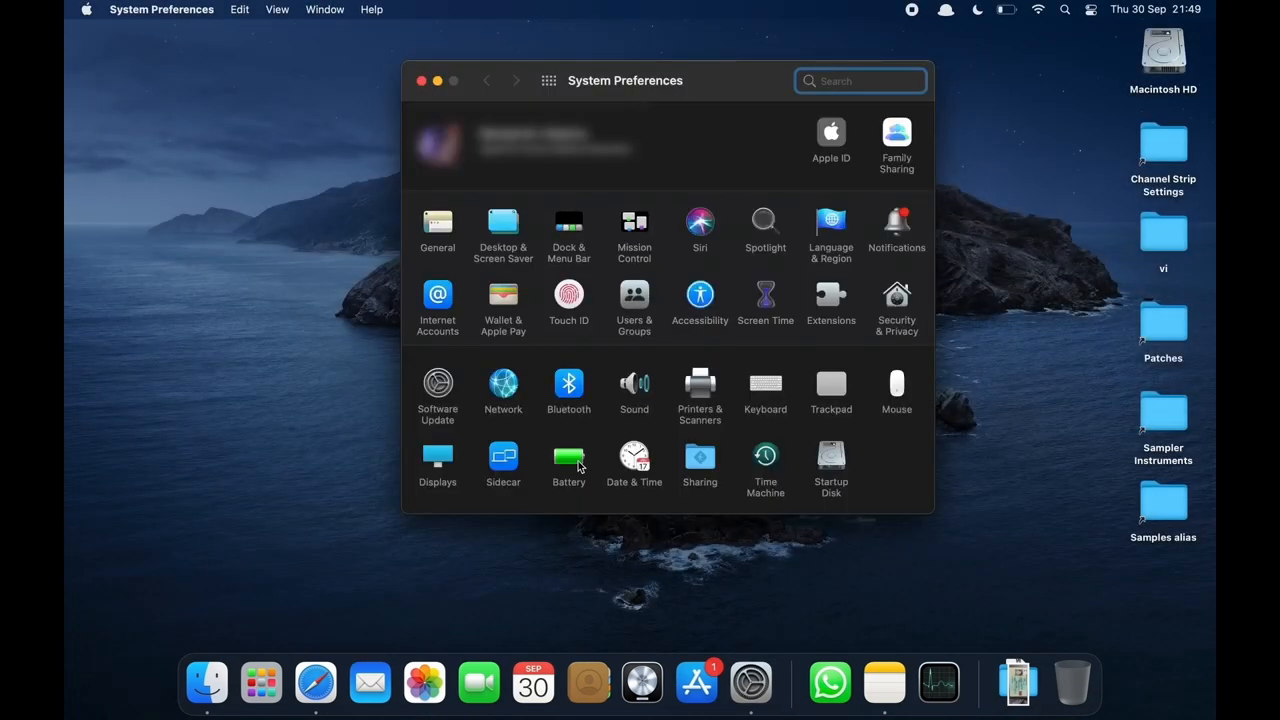
Step: In Battery settings, set display turn-off to Never and re-enable video streaming optimisation
click(568, 454)
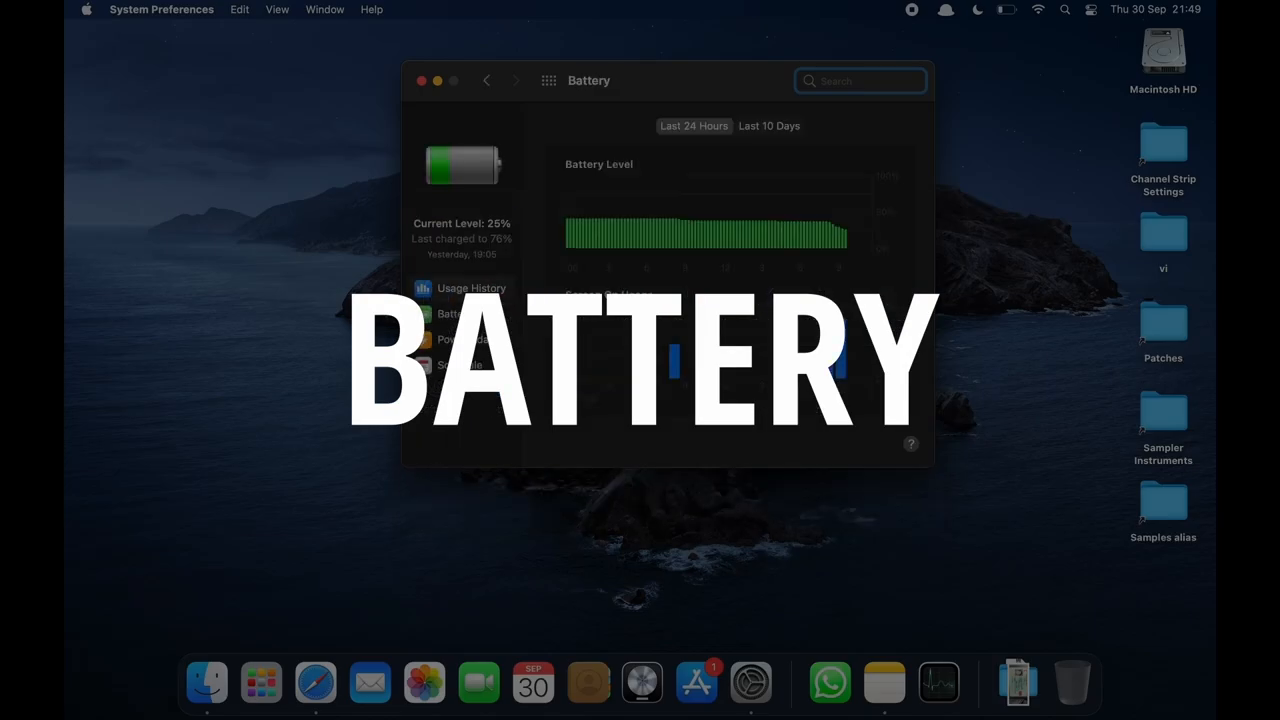
click(454, 313)
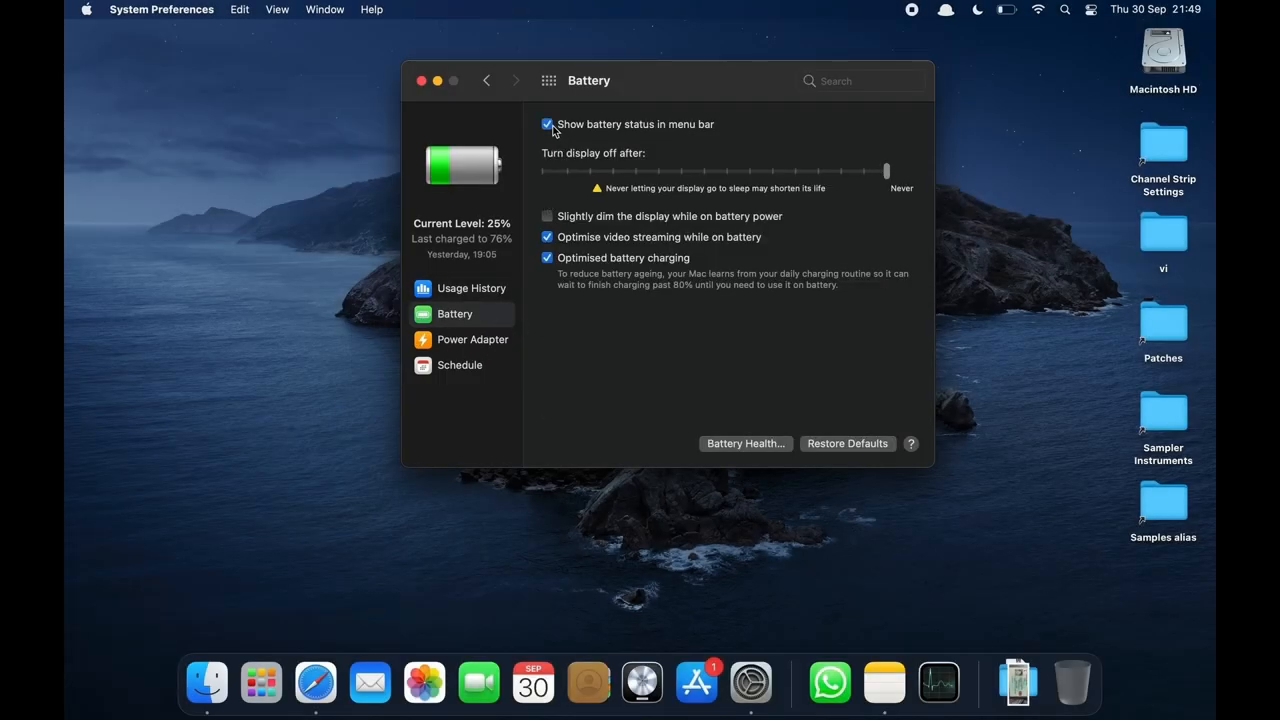
mouse_move(1006, 9)
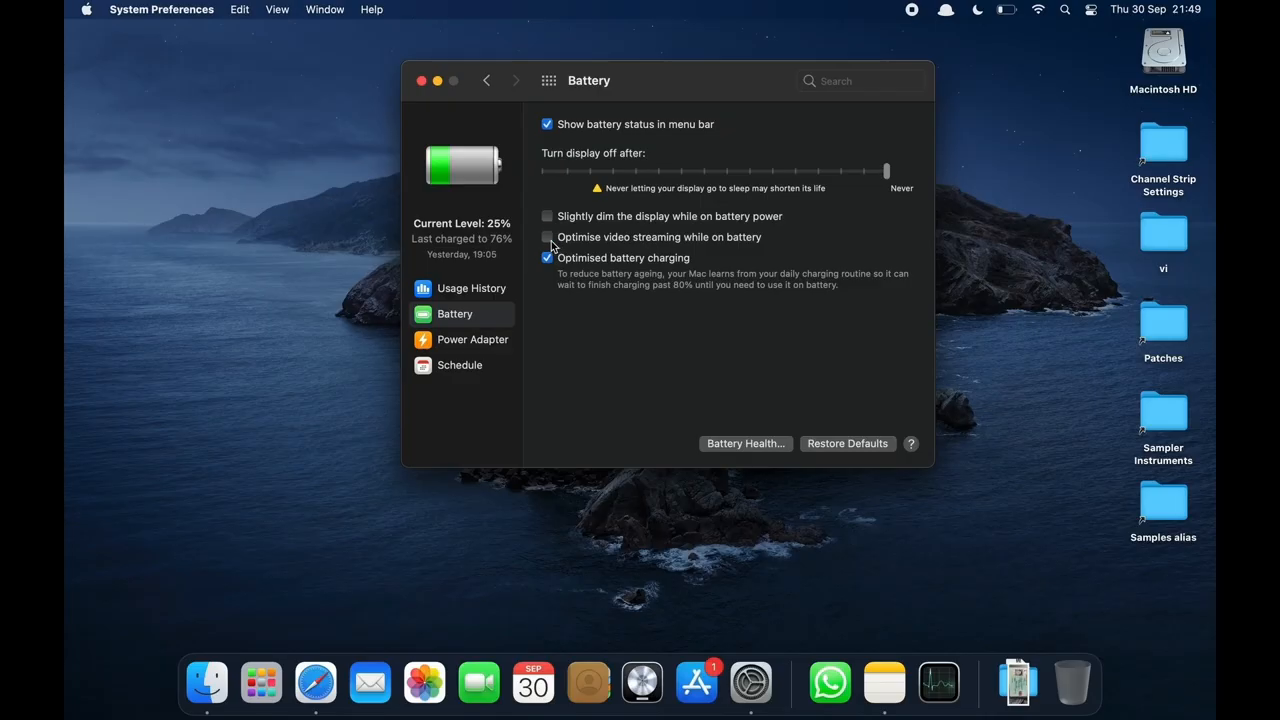
click(547, 237)
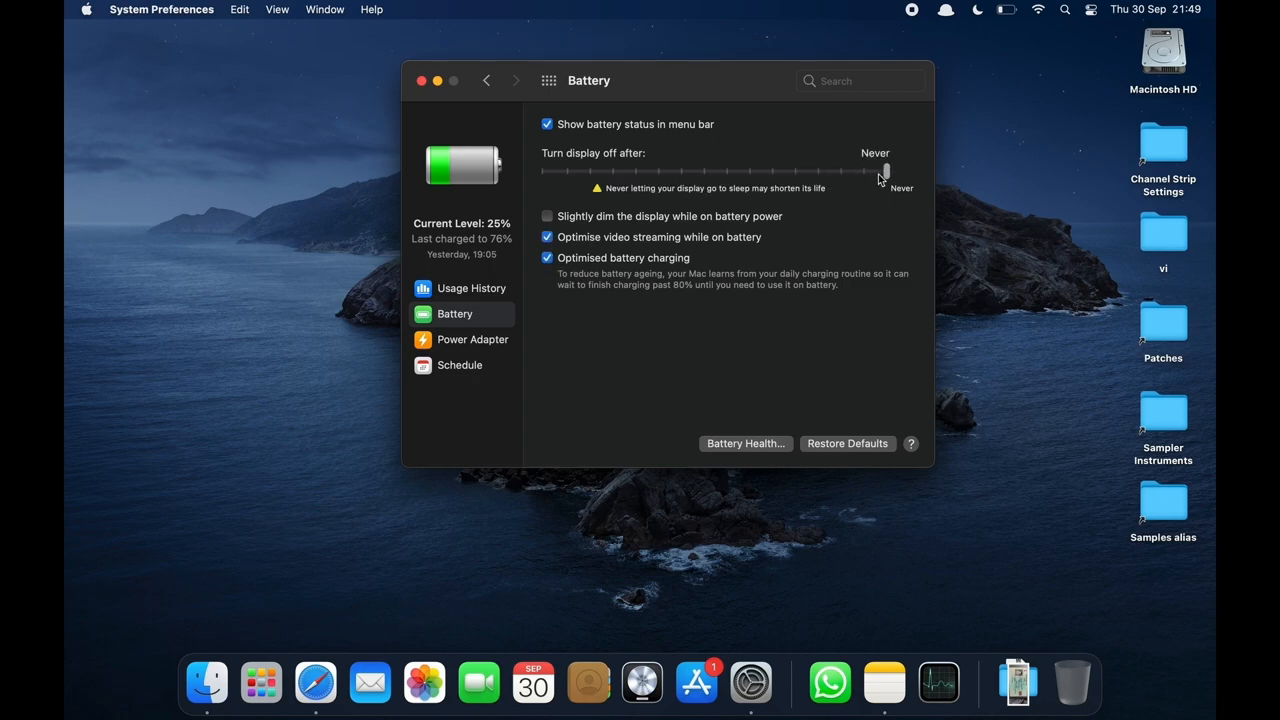
Step: Drag the Power Adapter display-off slider to Never
click(472, 339)
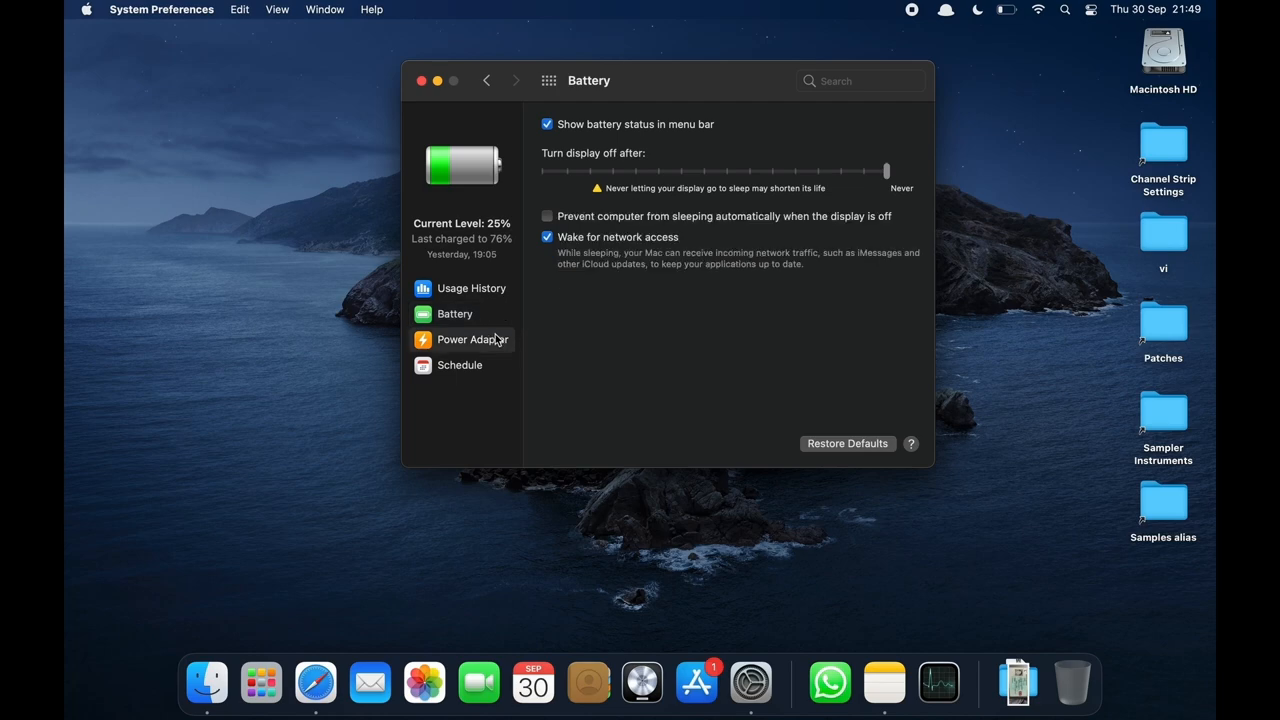
drag(885, 170, 850, 170)
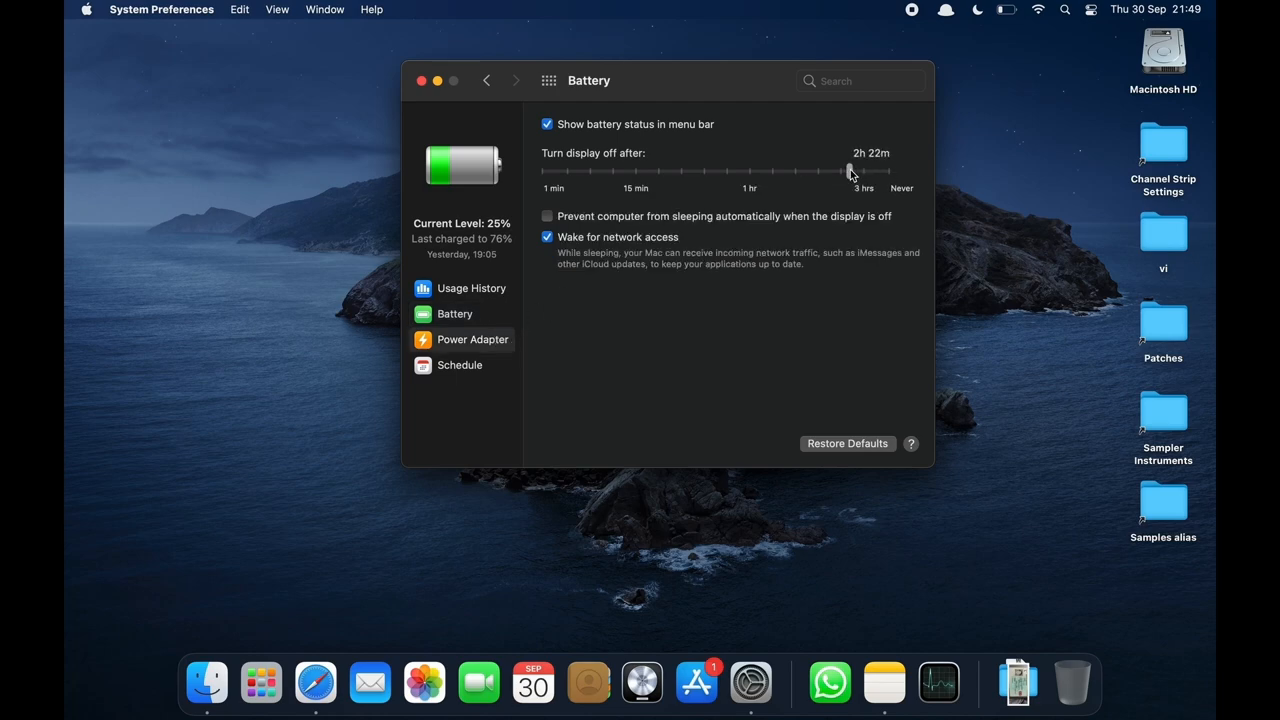
drag(848, 170, 886, 170)
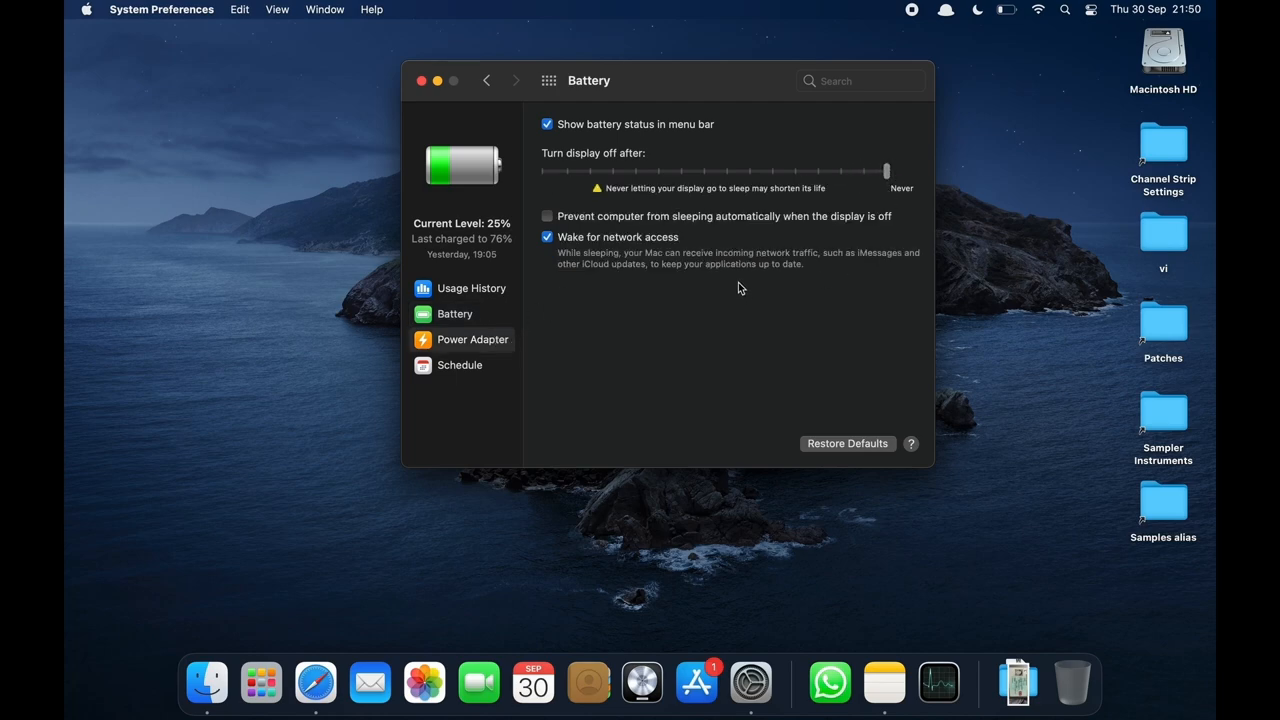
mouse_move(663, 320)
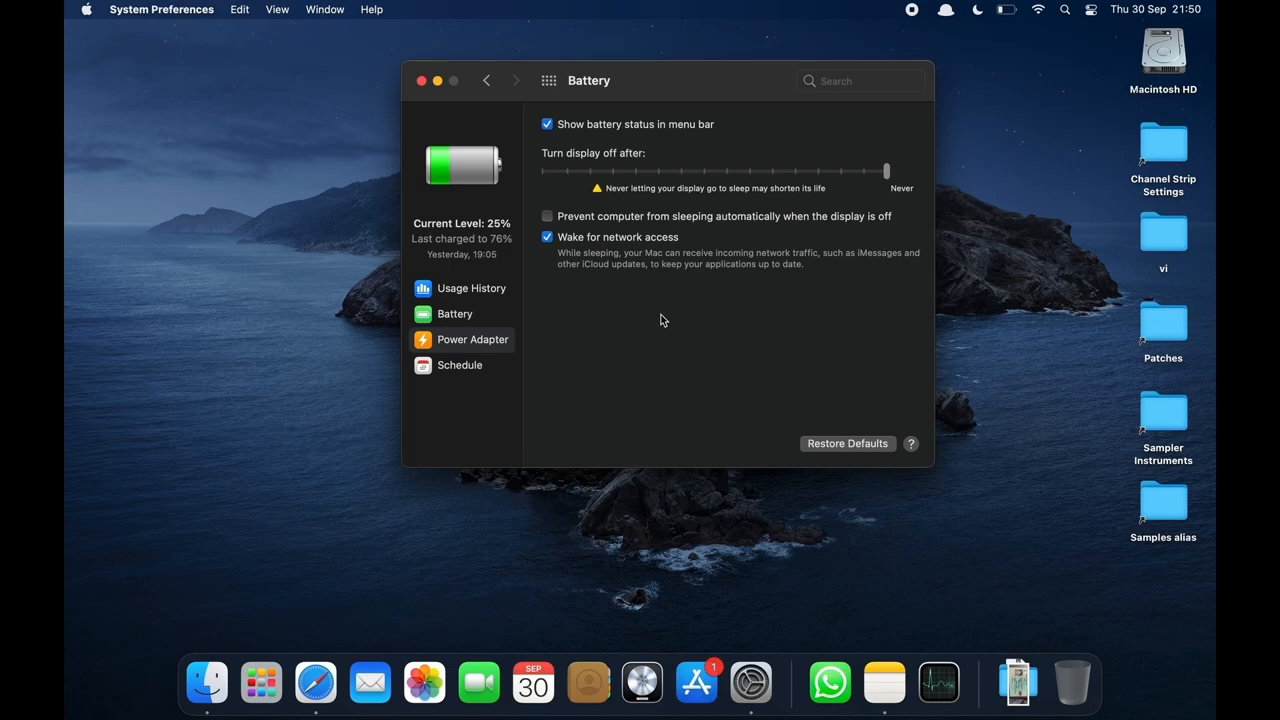
mouse_move(679, 293)
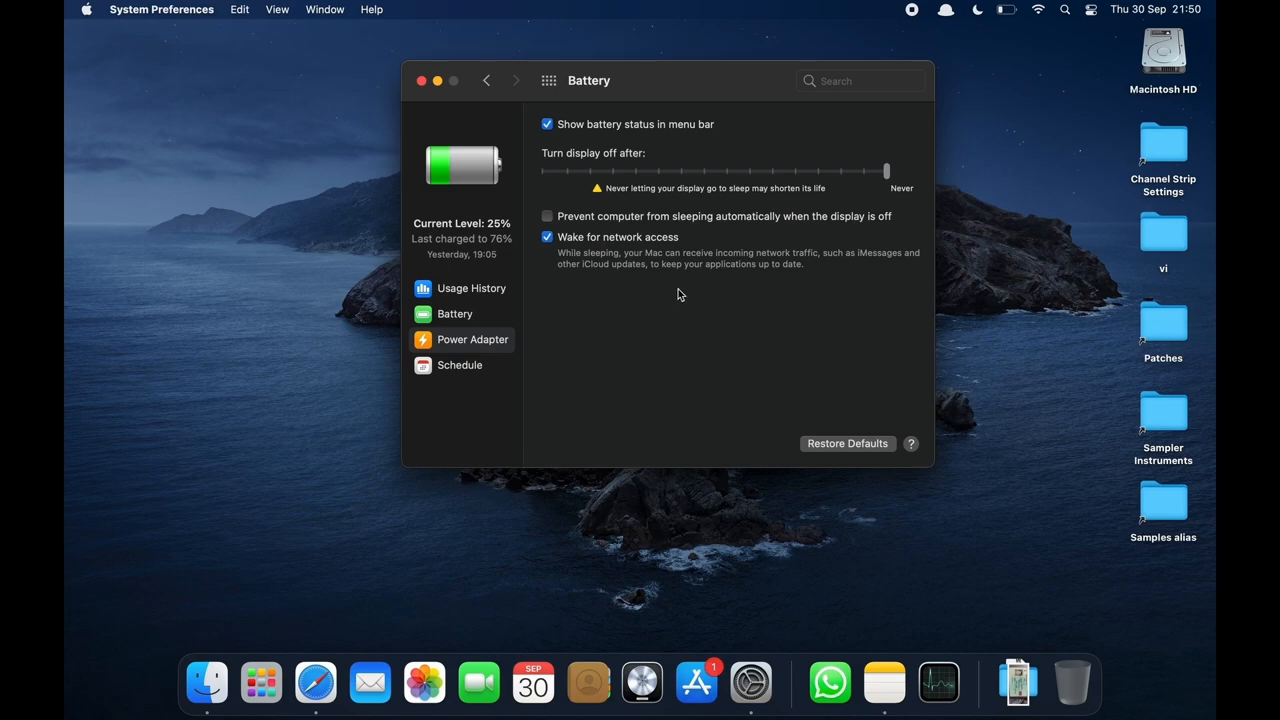
mouse_move(868, 271)
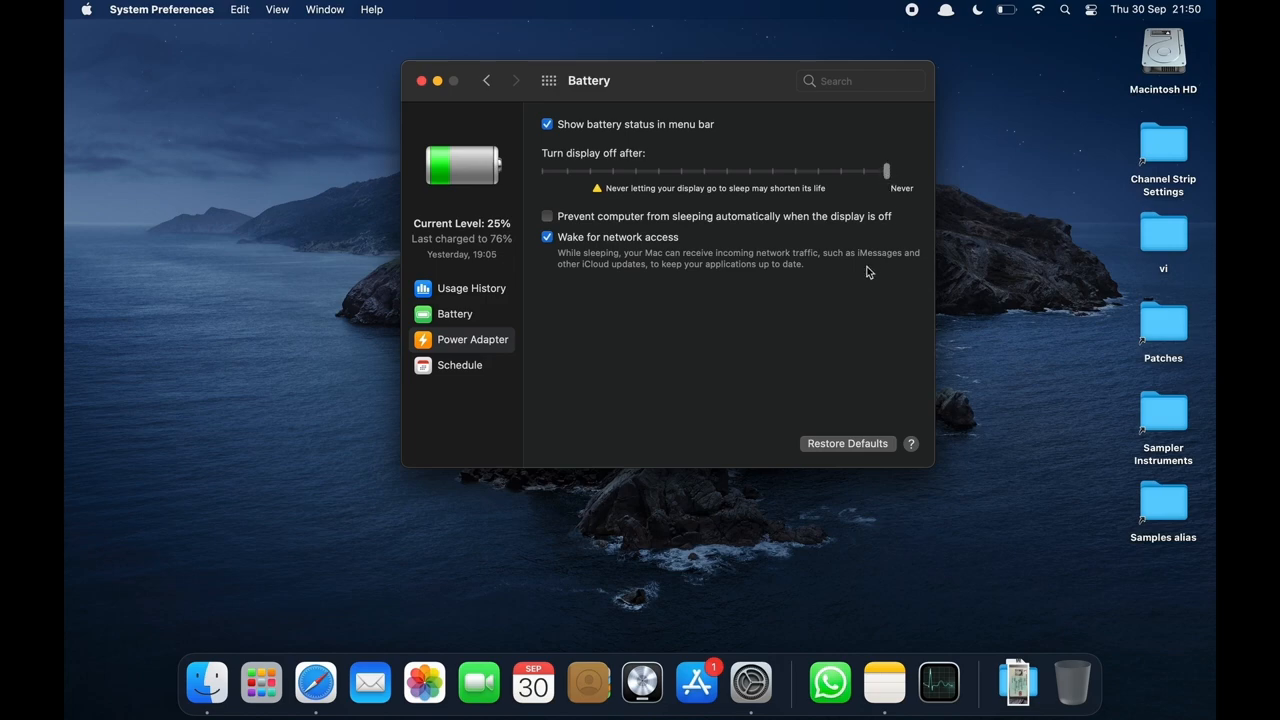
mouse_move(568, 290)
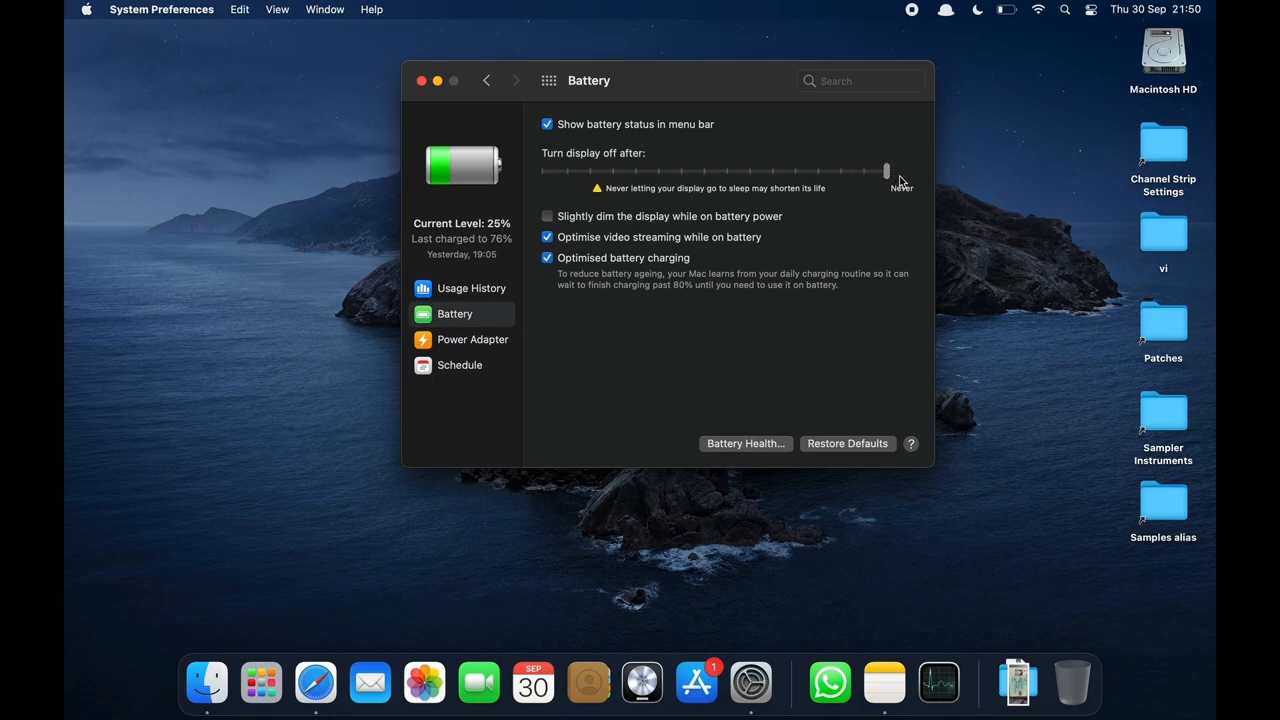
click(472, 339)
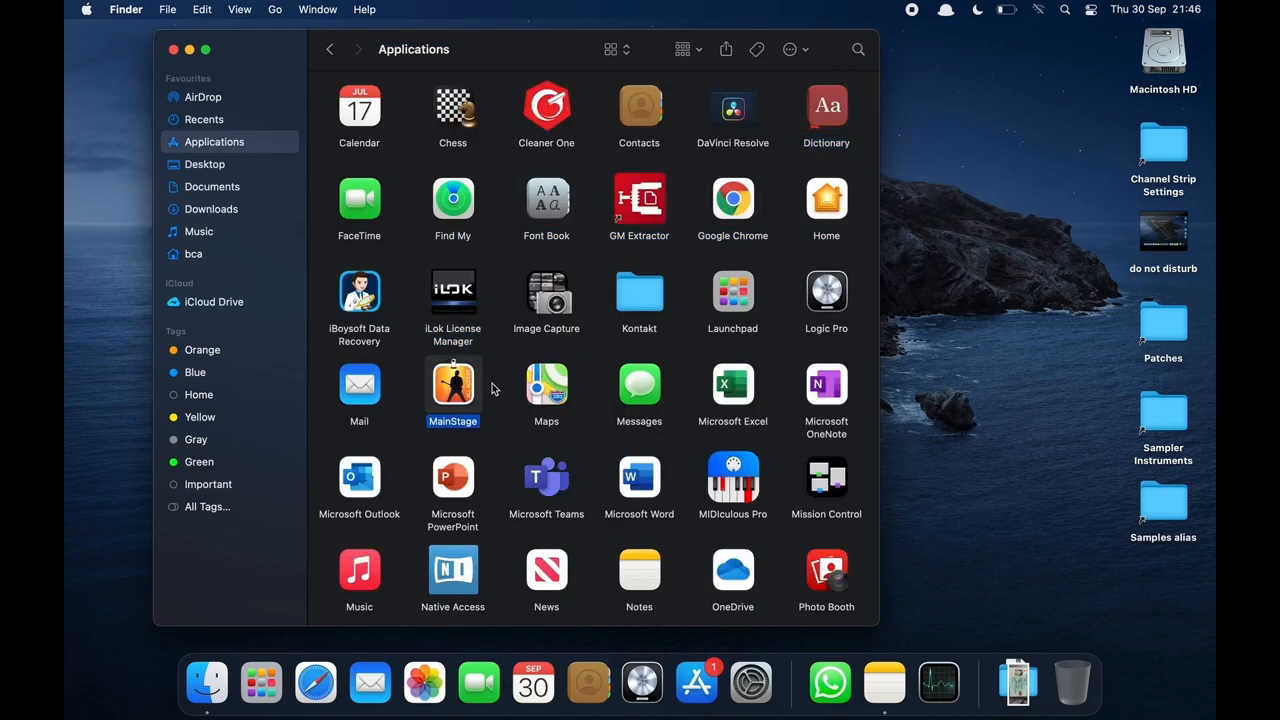
Step: Open MainStage's Get Info window and tick Open in Low Resolution
right_click(452, 385)
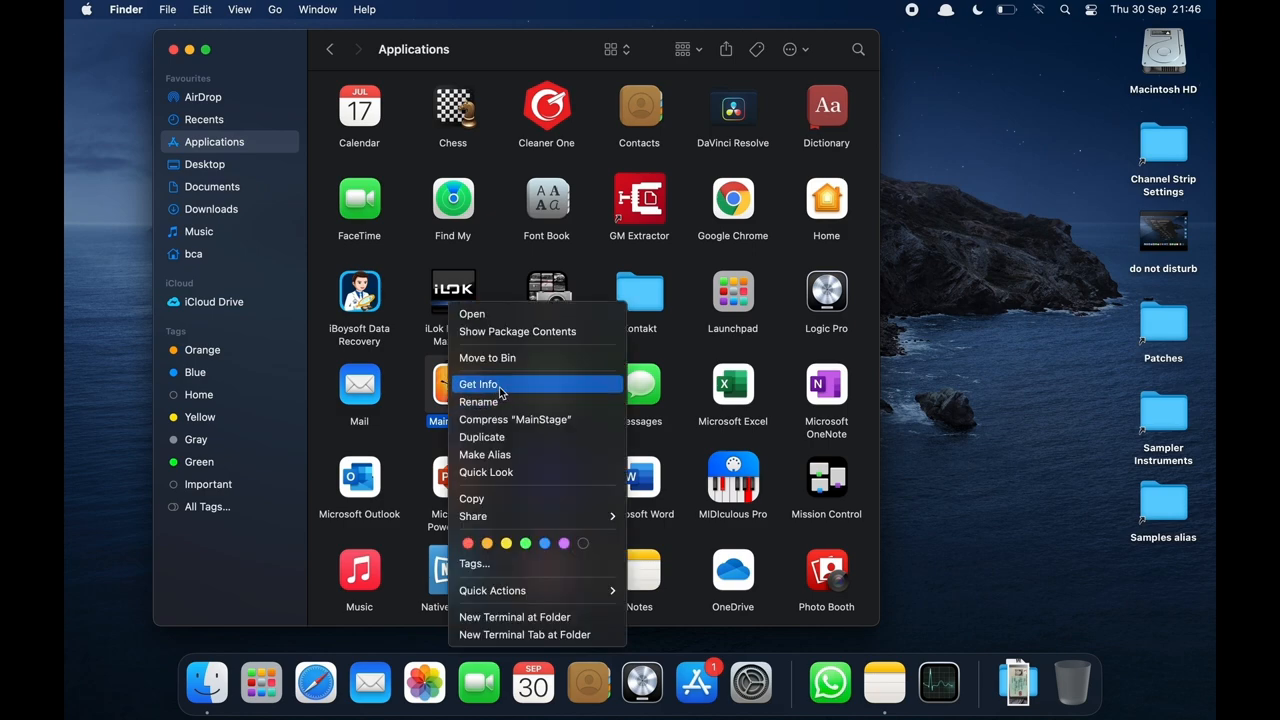
click(476, 384)
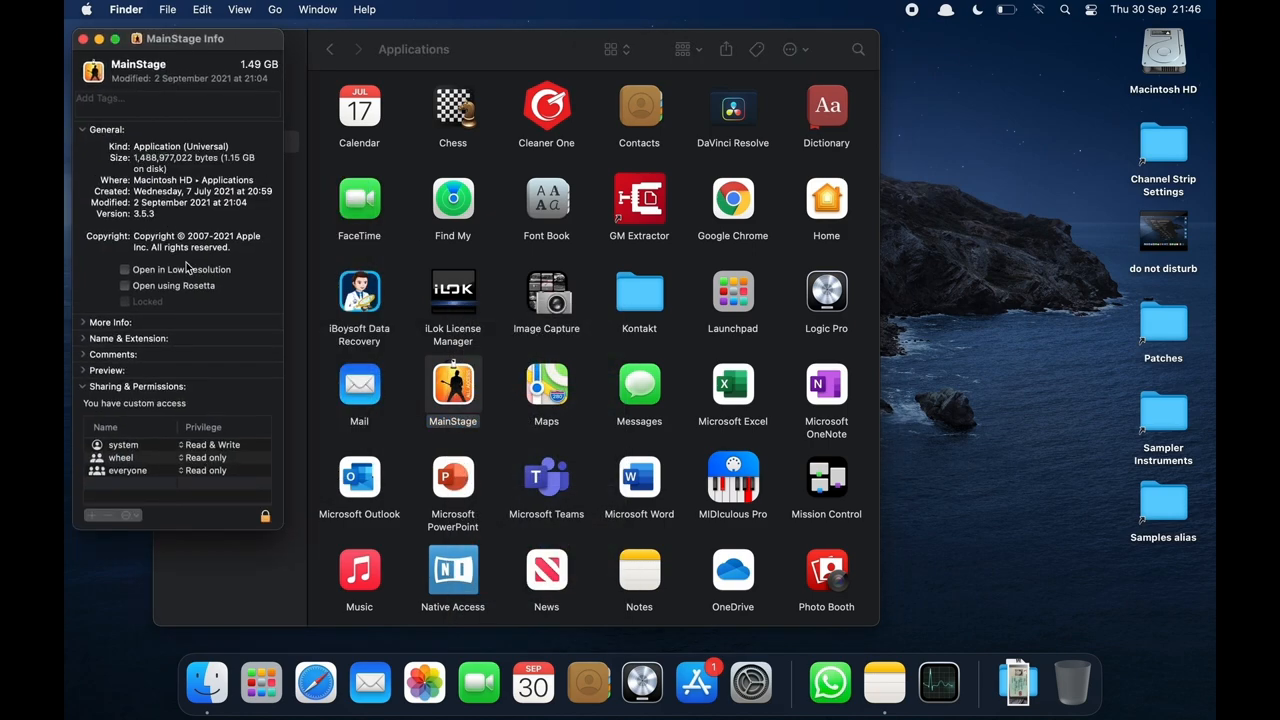
click(125, 269)
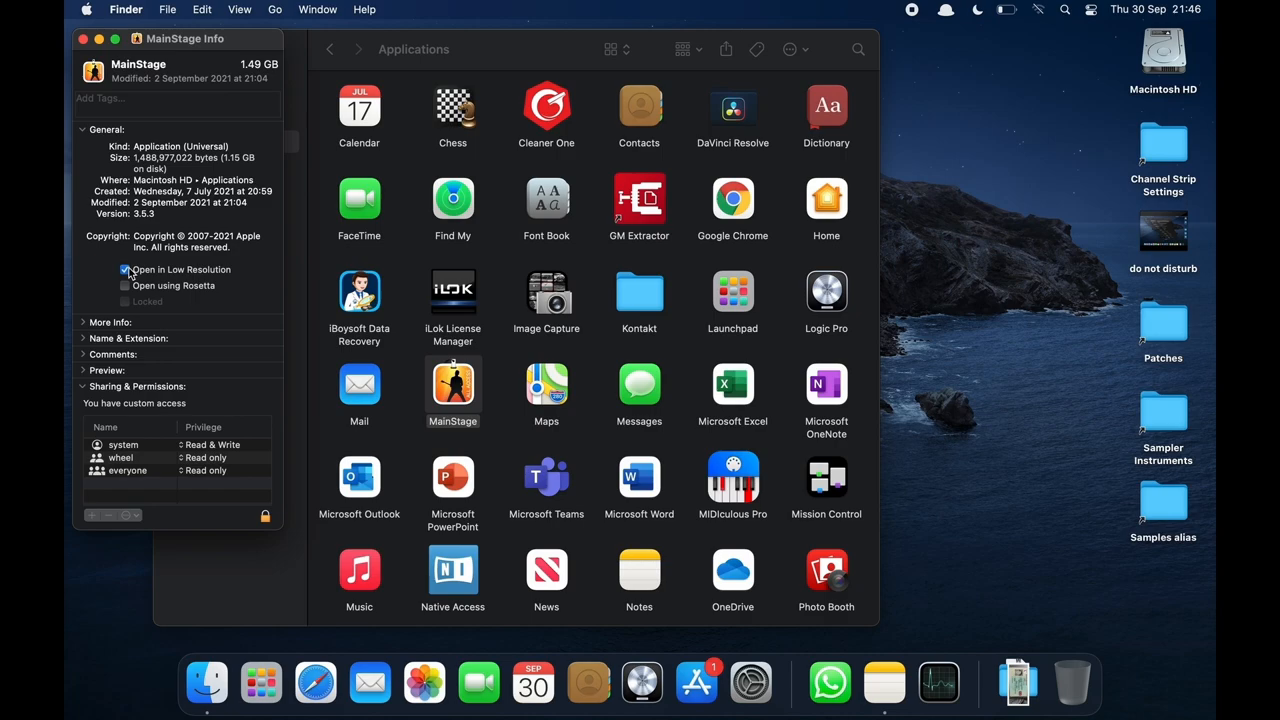
click(126, 270)
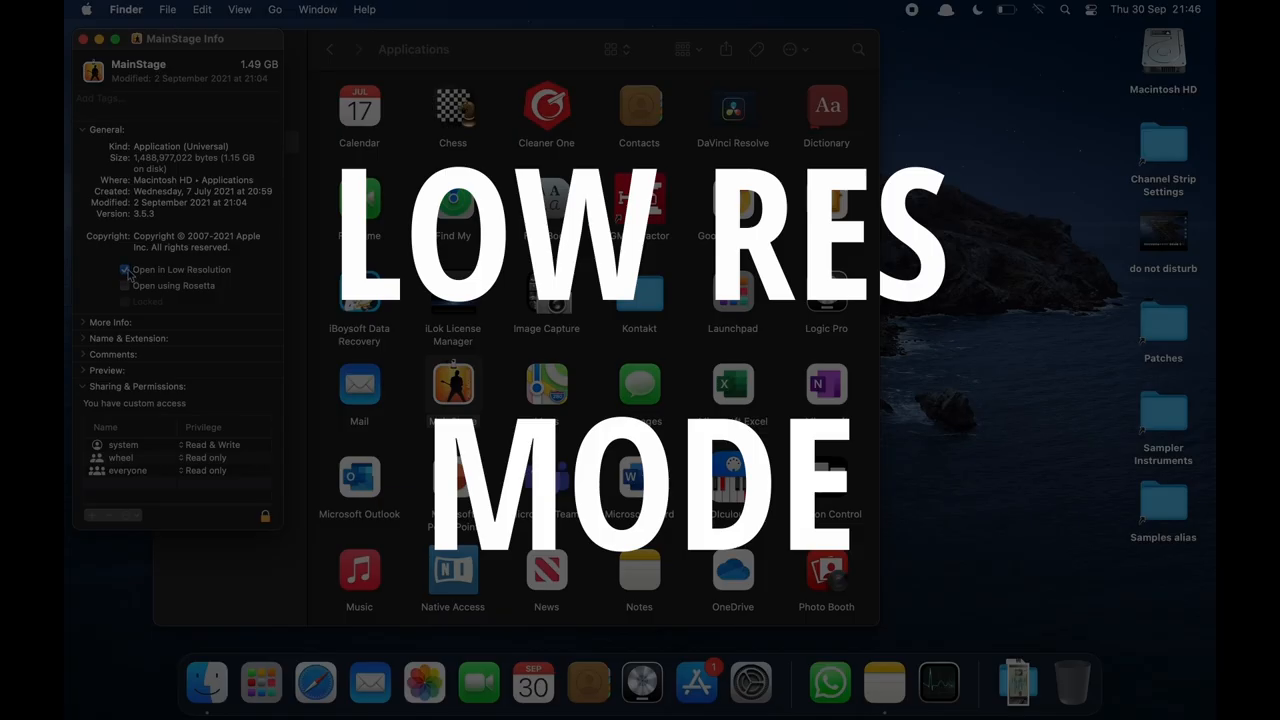